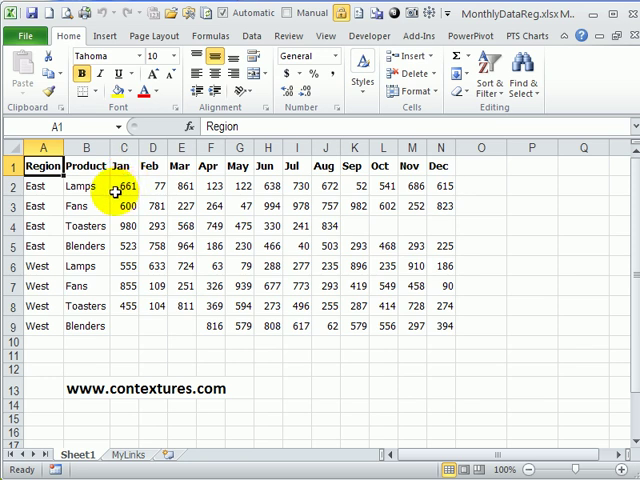
- Review the monthly sales columns, then launch the PivotTable and PivotChart Wizard over the Product-by-month sheet
left_click_drag(124, 148, 404, 148)
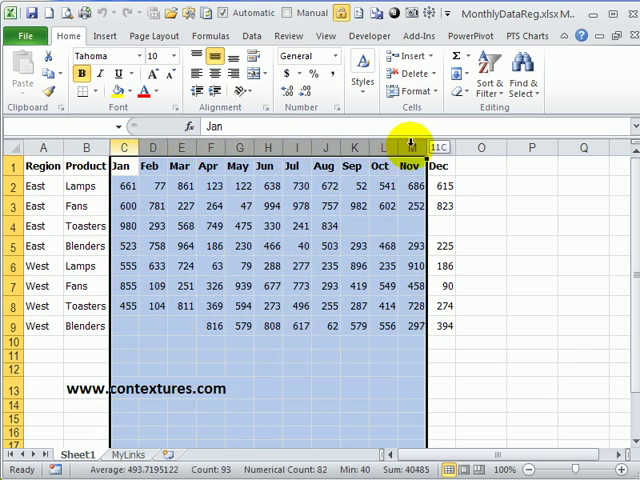
left_click(124, 186)
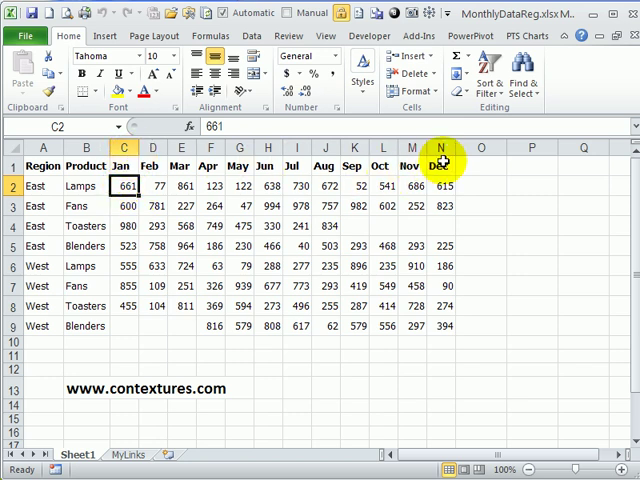
left_click(438, 164)
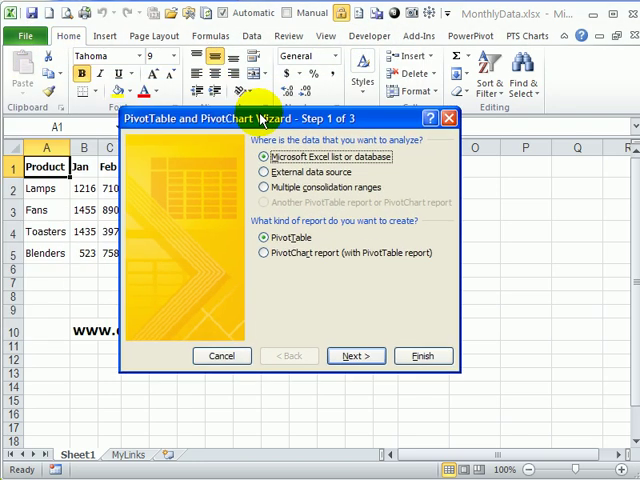
mouse_move(320, 118)
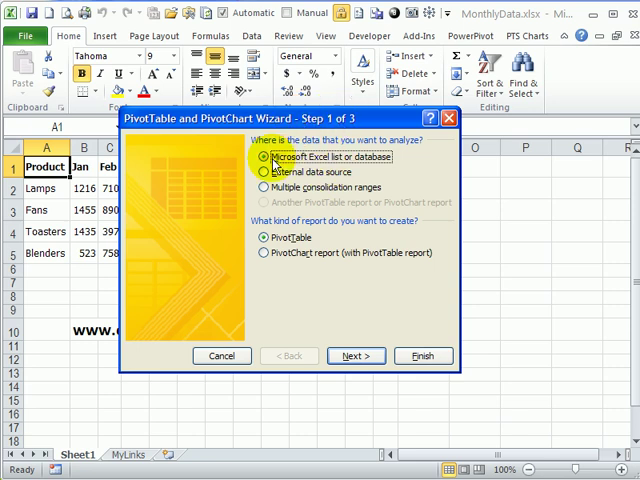
- Choose Multiple consolidation ranges with page fields created manually
left_click(264, 186)
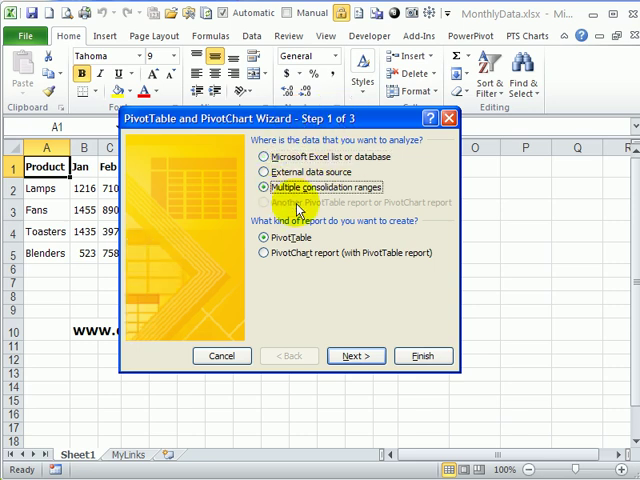
left_click(356, 356)
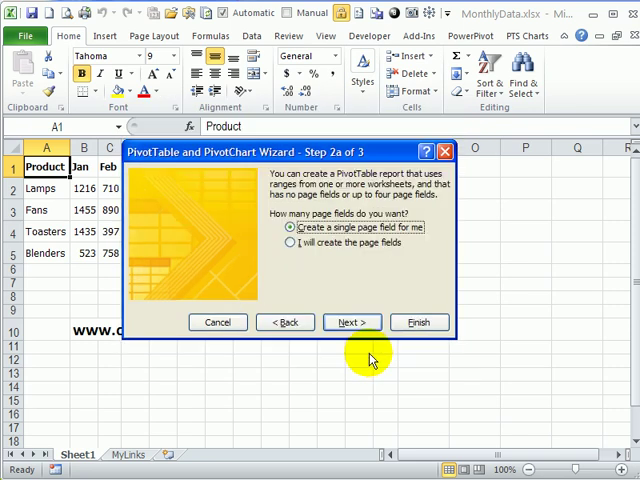
left_click(292, 244)
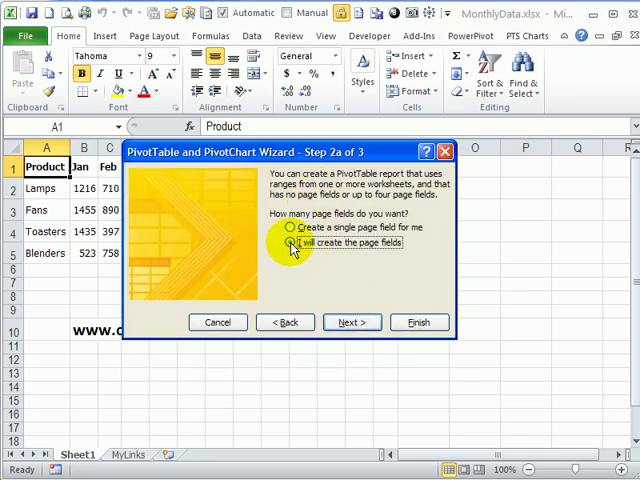
mouse_move(350, 322)
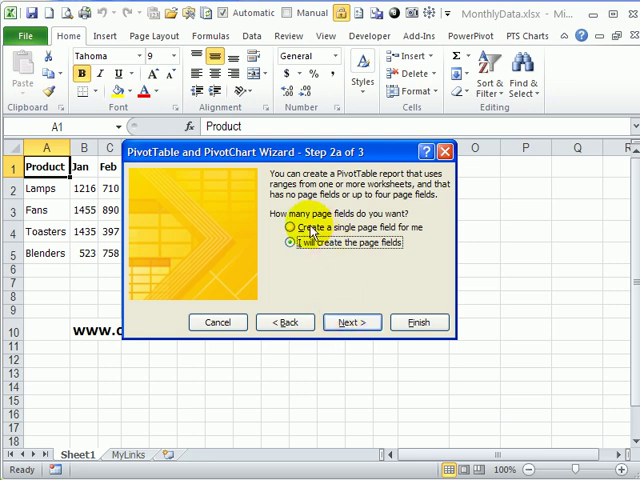
mouse_move(352, 322)
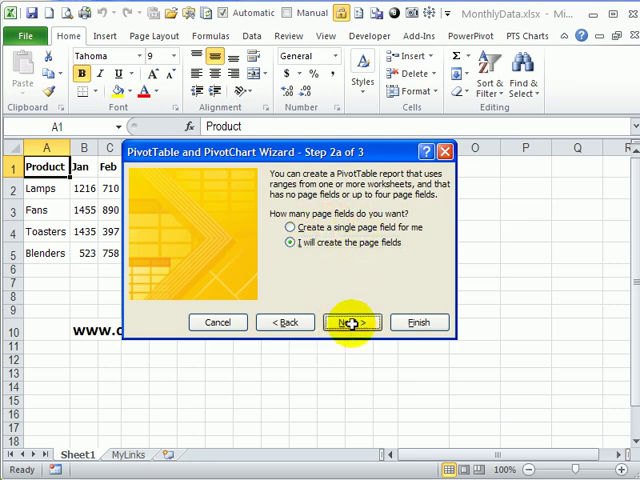
left_click(348, 322)
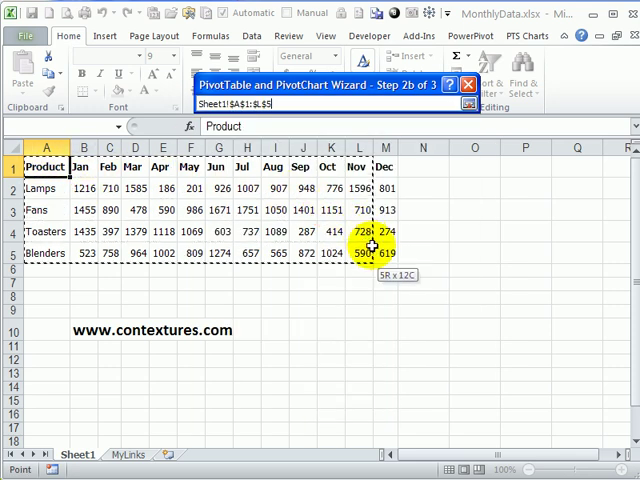
- Consolidate range A1:M5 and place the pivot table on a new worksheet
left_click_drag(370, 244, 378, 250)
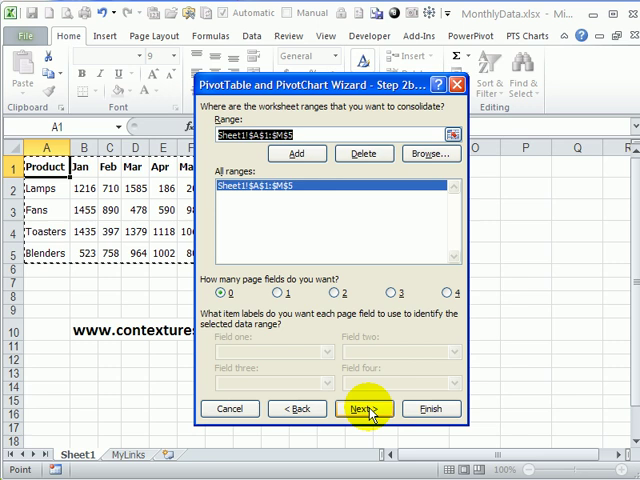
left_click(364, 408)
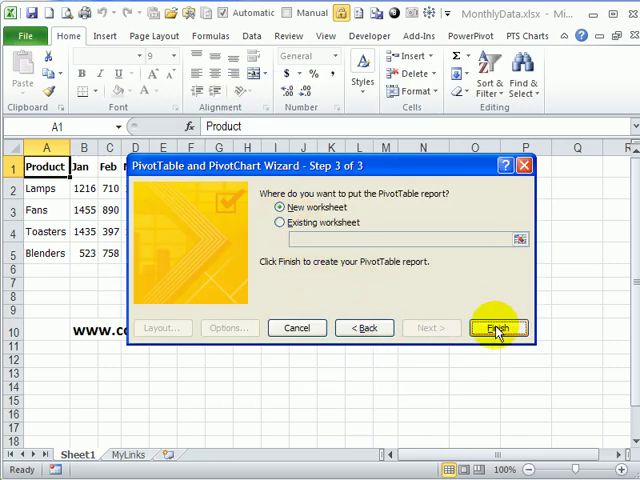
left_click(496, 328)
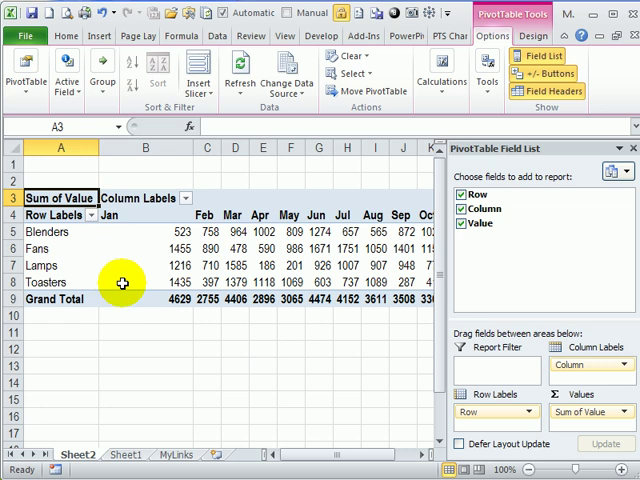
mouse_move(88, 236)
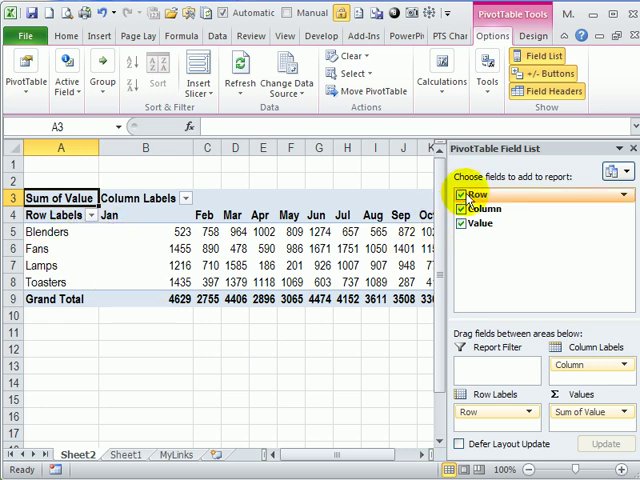
- Remove the Row field and drill into the Sum of Value grand total to list all records
left_click(460, 194)
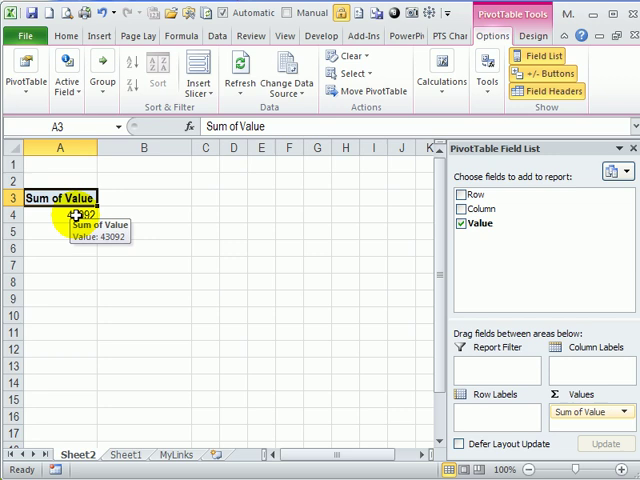
left_click(60, 214)
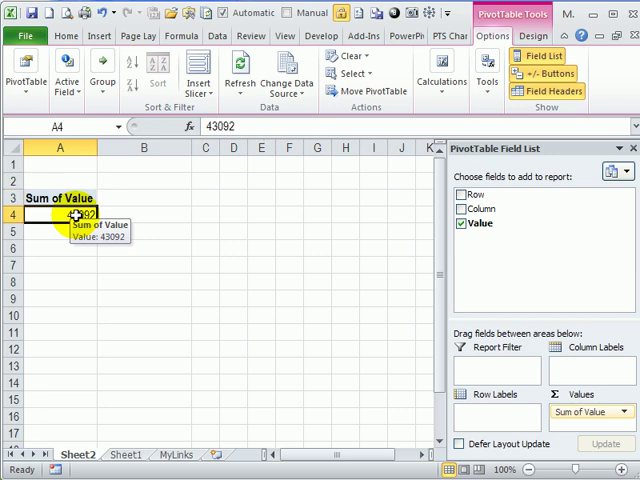
left_click(76, 454)
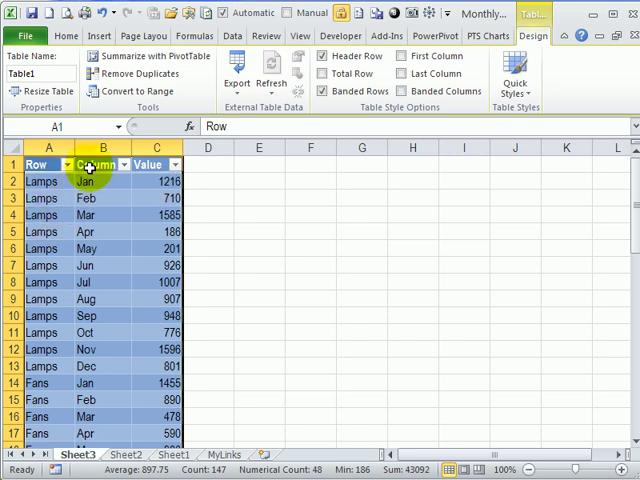
mouse_move(100, 184)
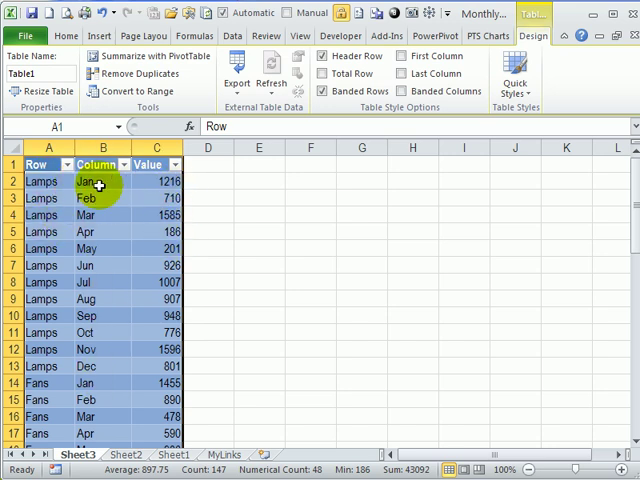
- Rename the Row, Column and Value headings to Product, Month and Amount
left_click(40, 164)
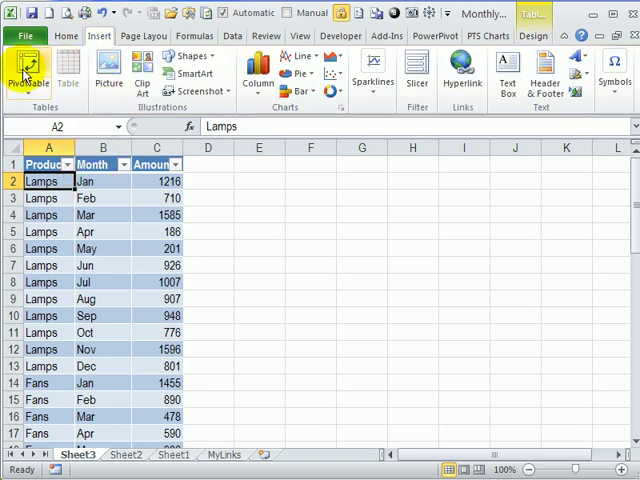
- Build a pivot table on a new sheet summing Amount with Month rows and Product columns
left_click(24, 76)
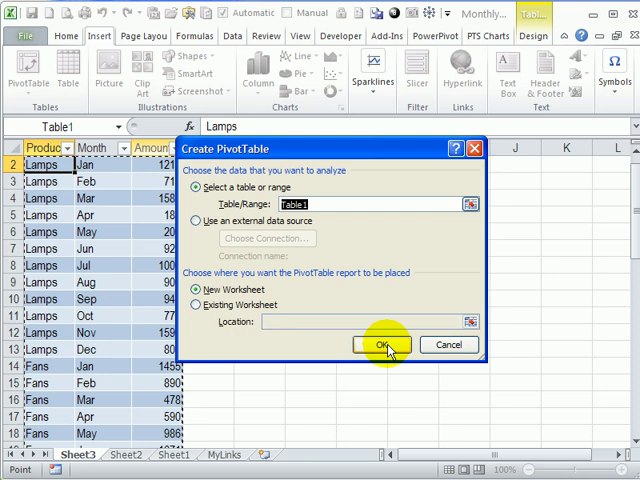
left_click(372, 344)
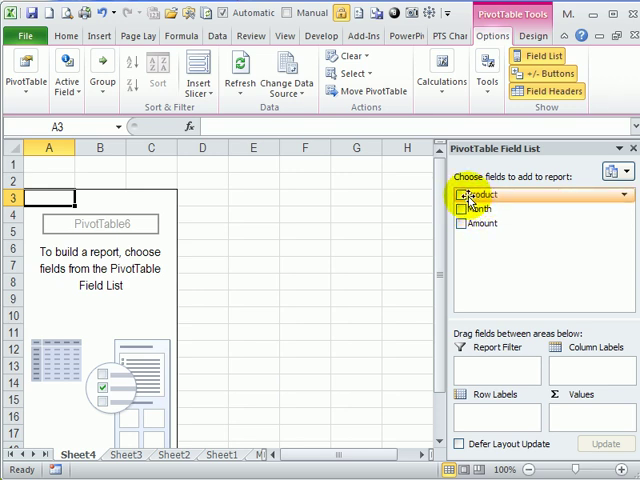
mouse_move(464, 224)
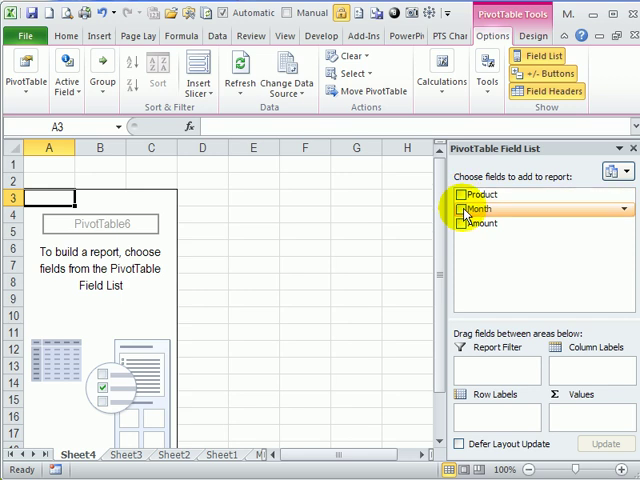
left_click(460, 208)
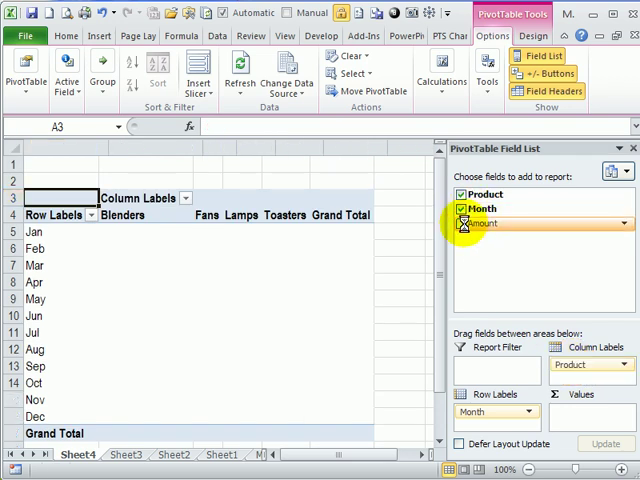
left_click(464, 224)
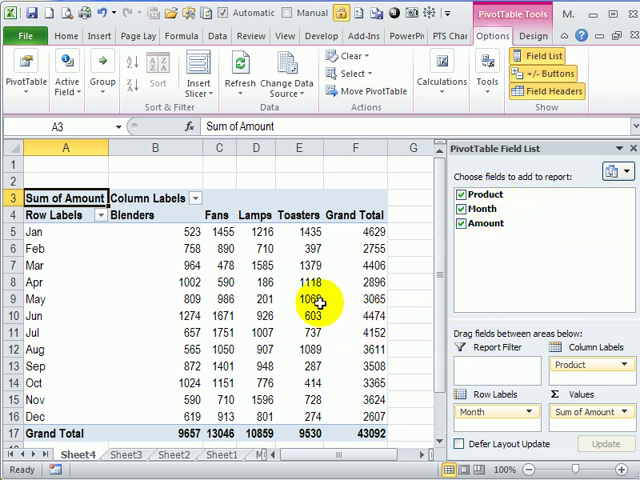
left_click(488, 222)
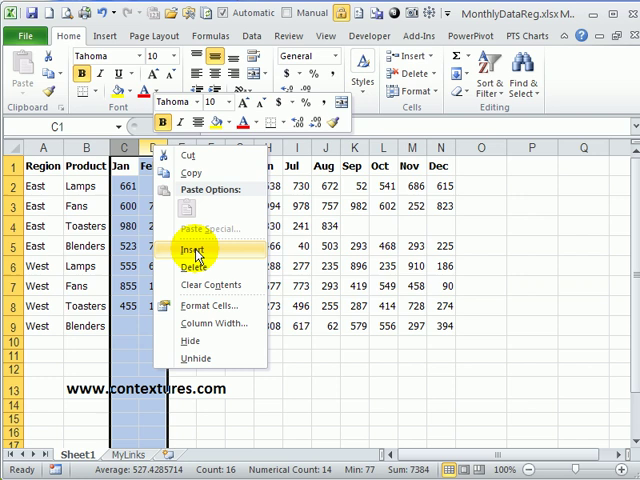
- Insert a blank column headed Row before the month figures on the regional sheet
left_click(196, 248)
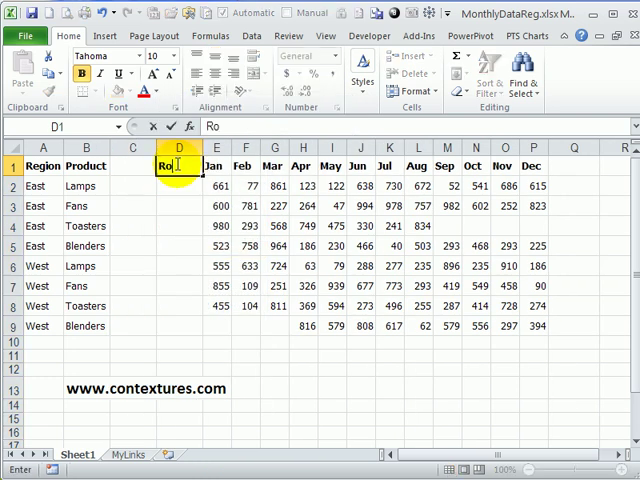
key("Return")
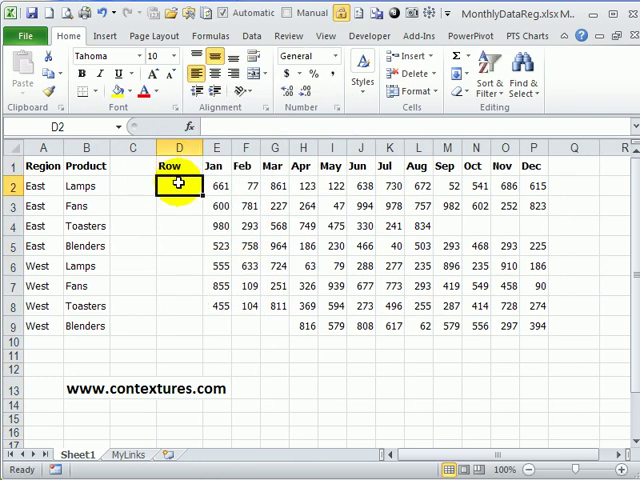
- Enter =A2&"$"&B2 in D2 to join Region and Product with a $ separator
type("=A2")
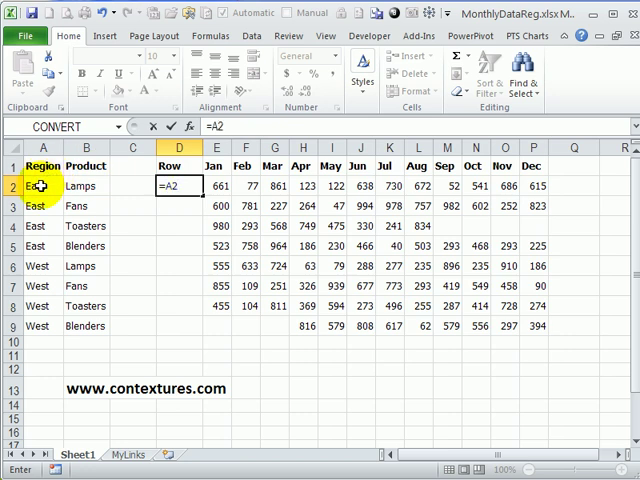
left_click(40, 184)
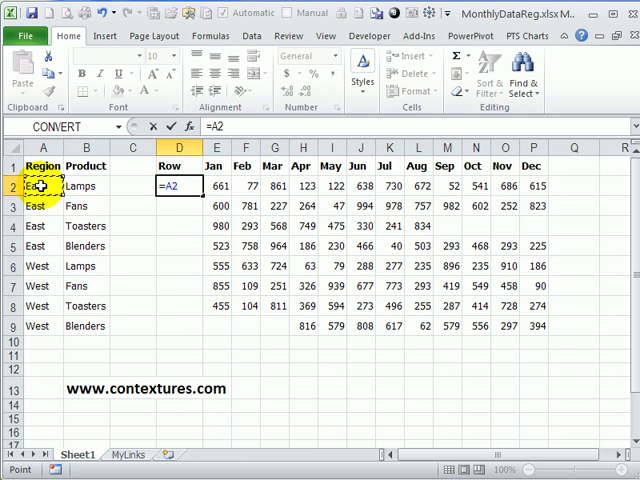
type("&")
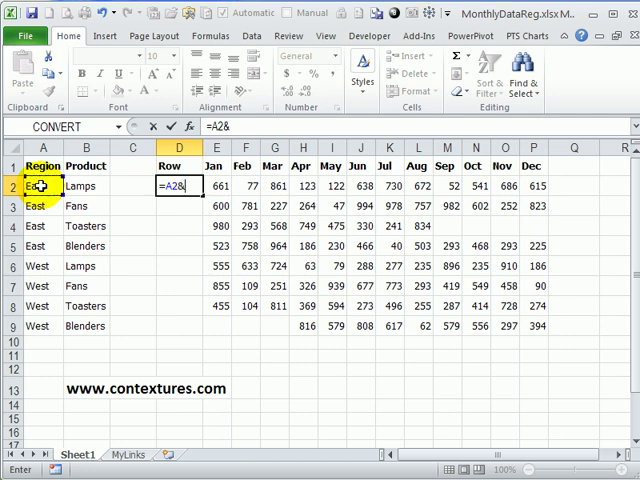
type("\"$\"&B2")
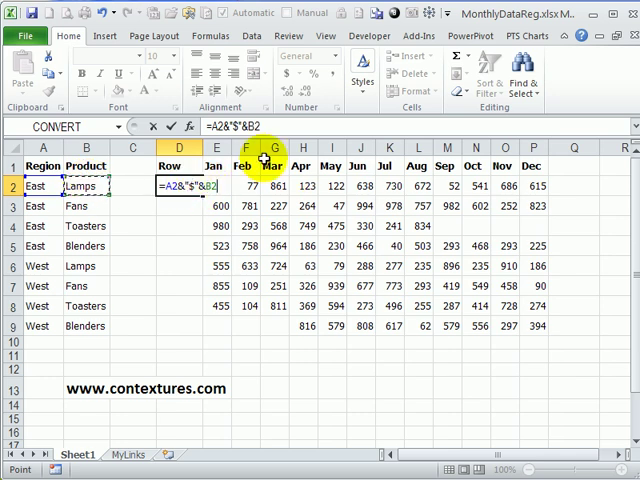
key("Return")
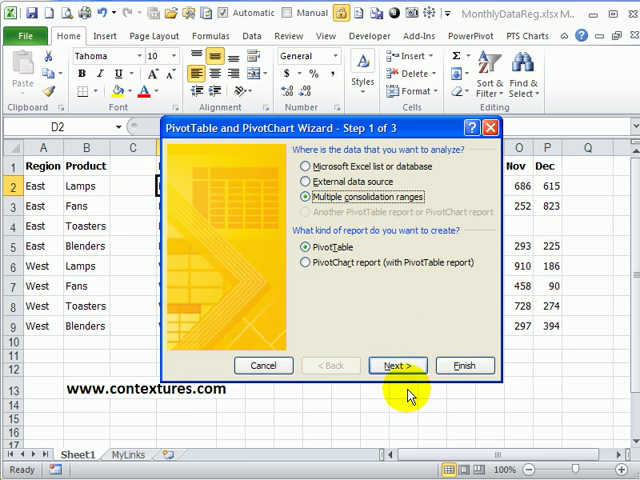
- Consolidate range D1:P9 with manual page fields into a pivot table on a new sheet
left_click(398, 364)
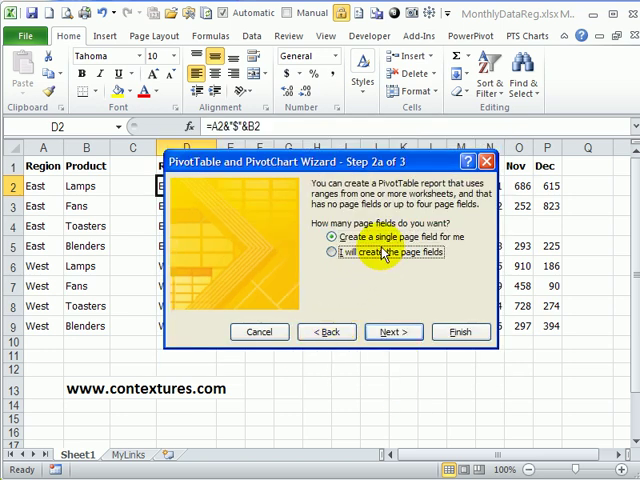
left_click(392, 332)
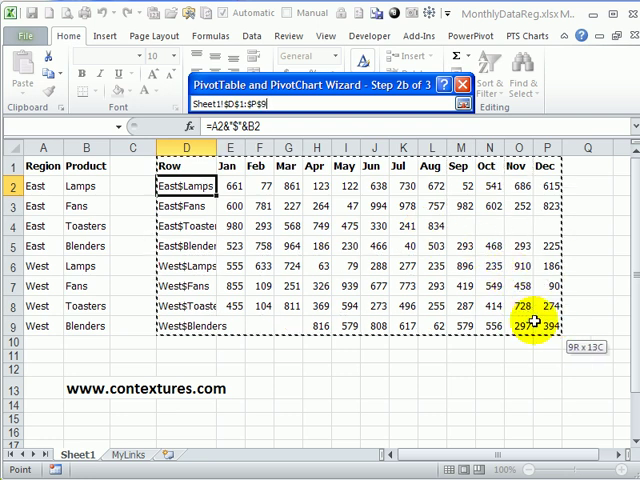
left_click(292, 152)
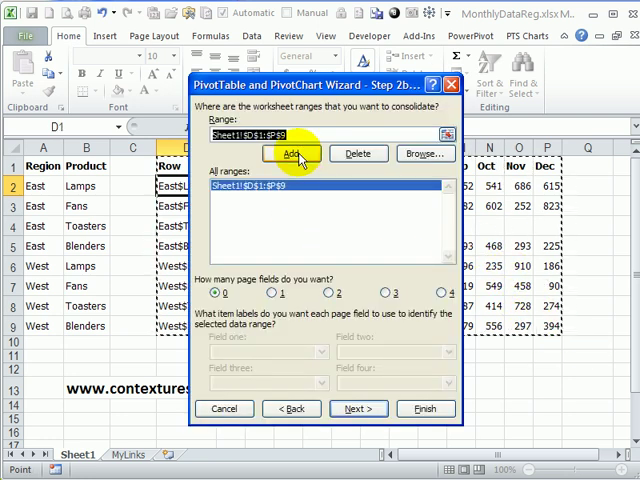
left_click(360, 408)
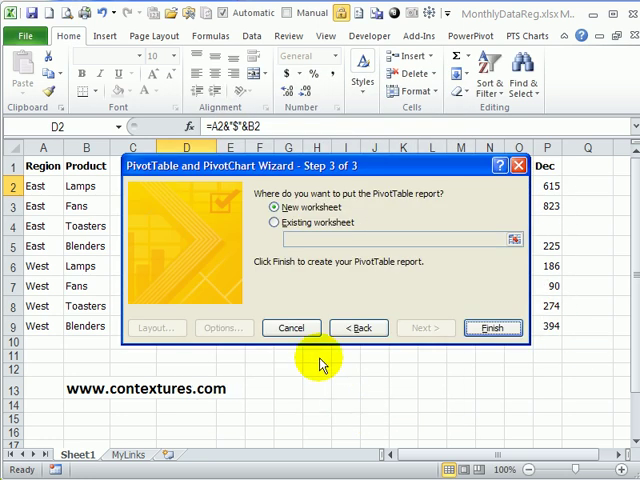
left_click(492, 328)
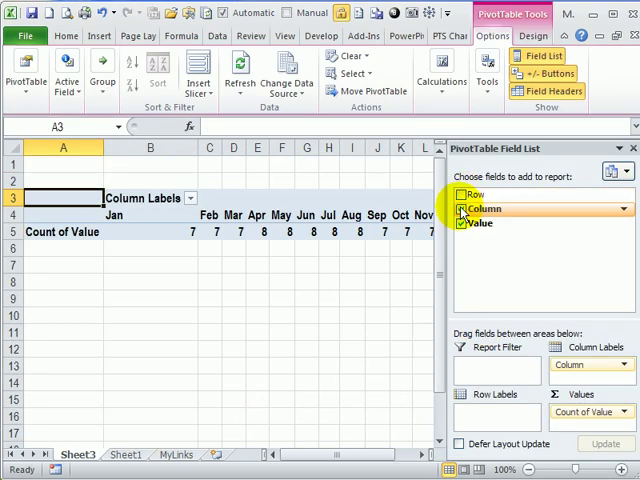
- Drill into the grand total and move the Row column after Value in the resulting table
left_click(464, 210)
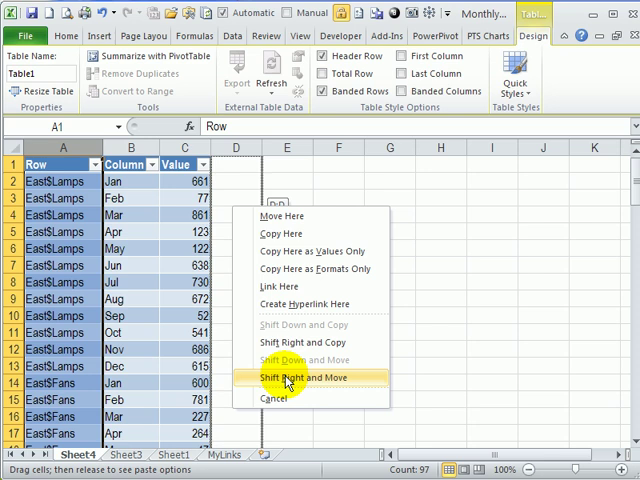
left_click(298, 378)
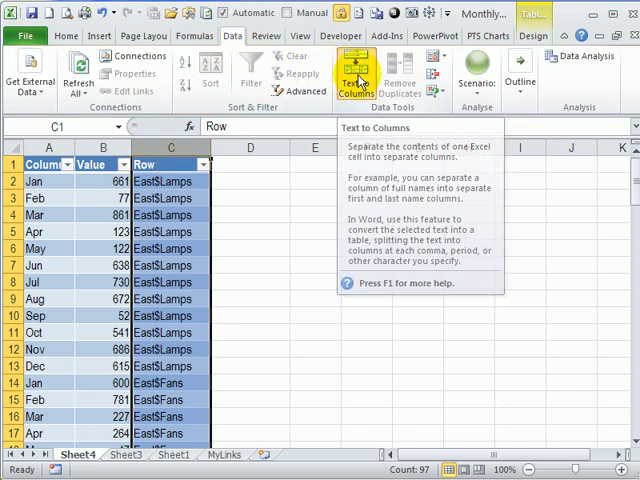
- Split column C at the $ delimiter via Text to Columns into Region and Product
left_click(356, 76)
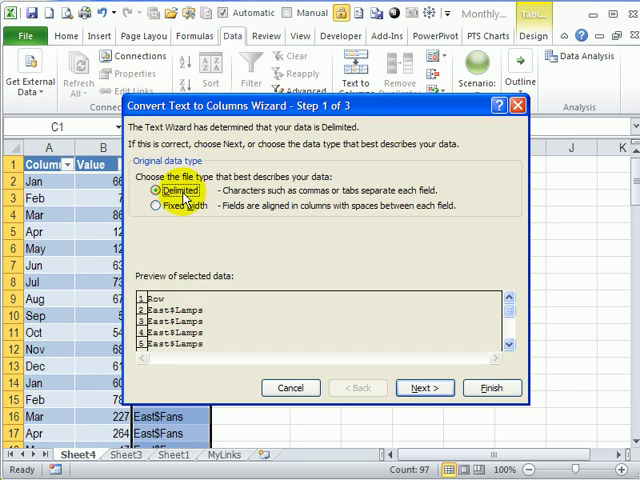
mouse_move(364, 332)
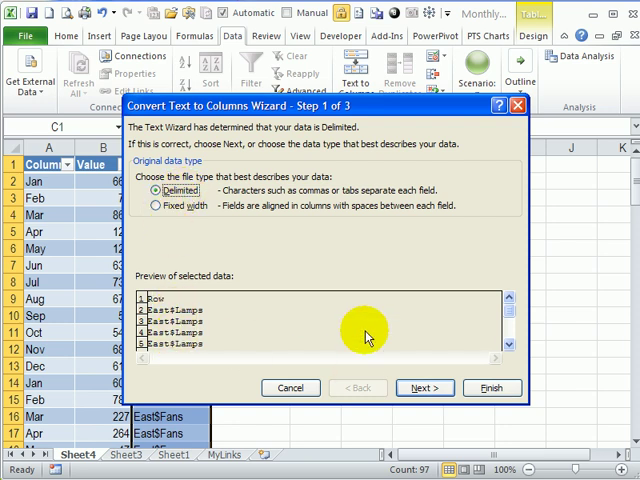
left_click(424, 388)
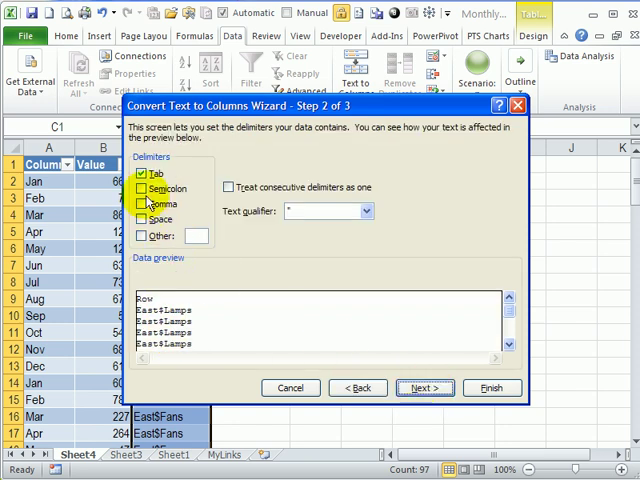
left_click(142, 236)
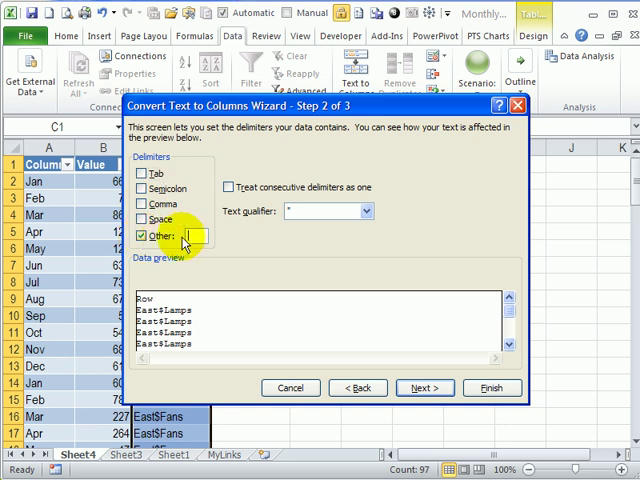
type("$")
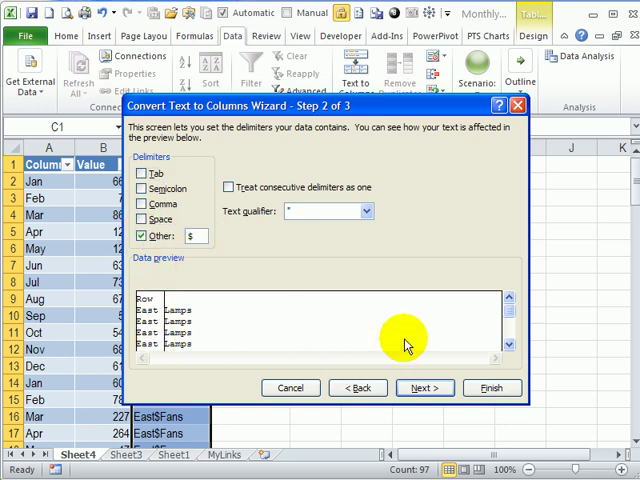
left_click(424, 388)
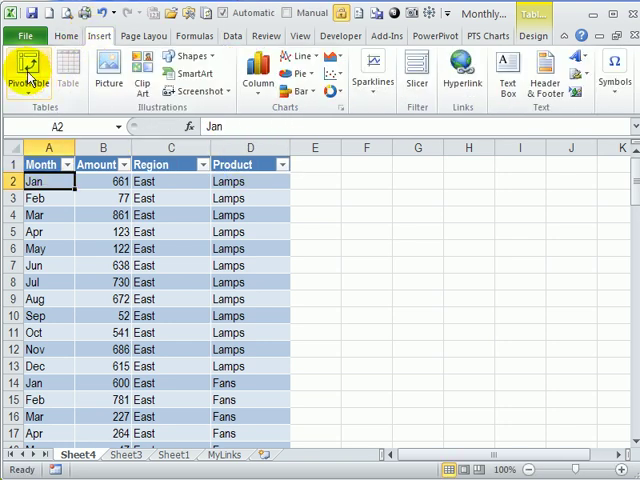
- Build a pivot table with Region as rows, Product as report filter and Amount as values
left_click(28, 76)
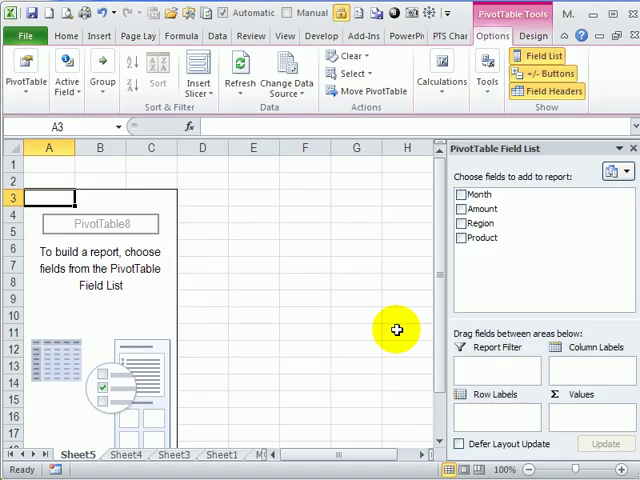
mouse_move(480, 238)
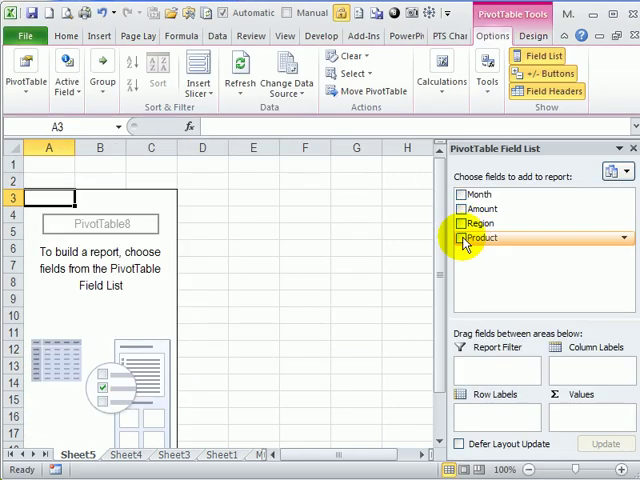
left_click(460, 224)
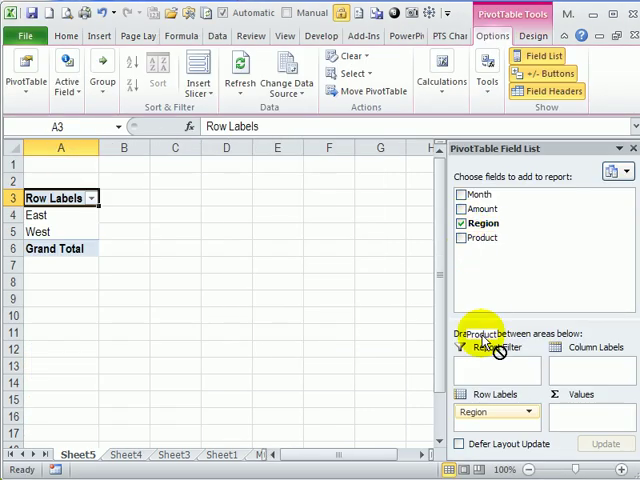
left_click(462, 236)
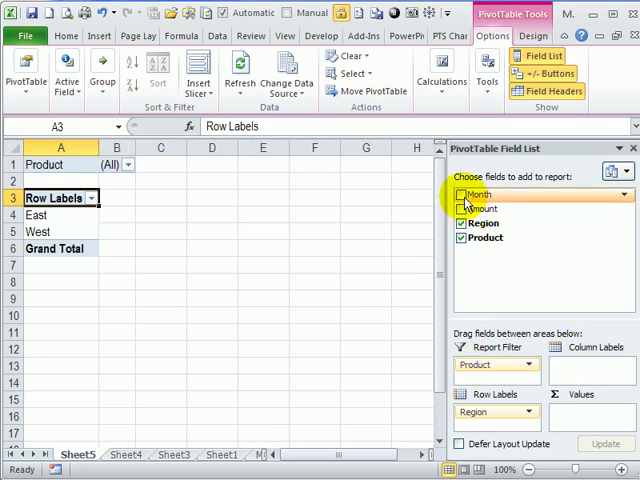
left_click(460, 208)
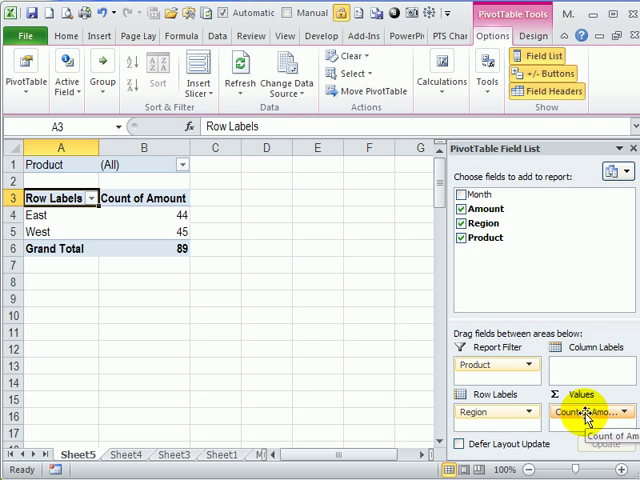
- Summarize Amount by Sum instead of Count, giving East 22504, West 20588, total 43092
right_click(144, 198)
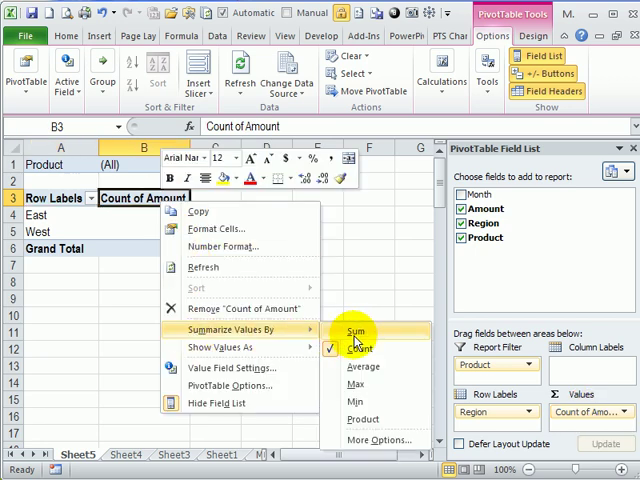
left_click(356, 332)
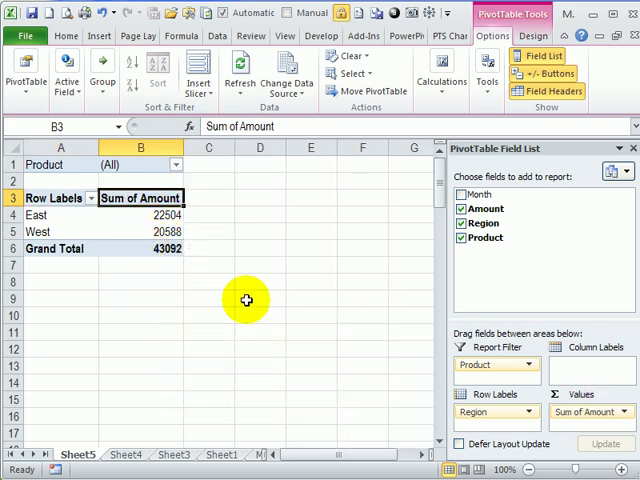
mouse_move(140, 214)
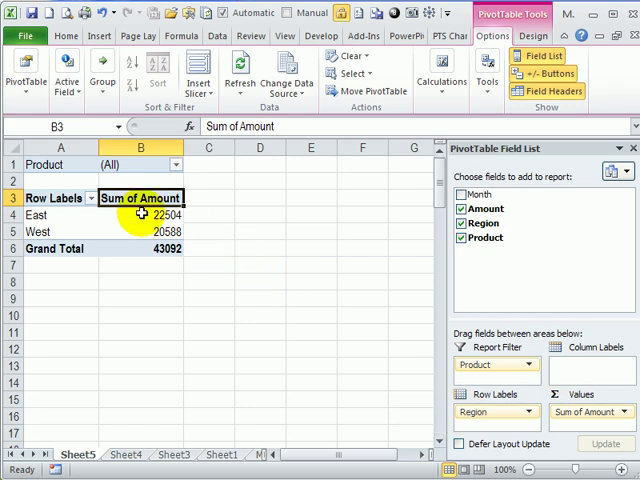